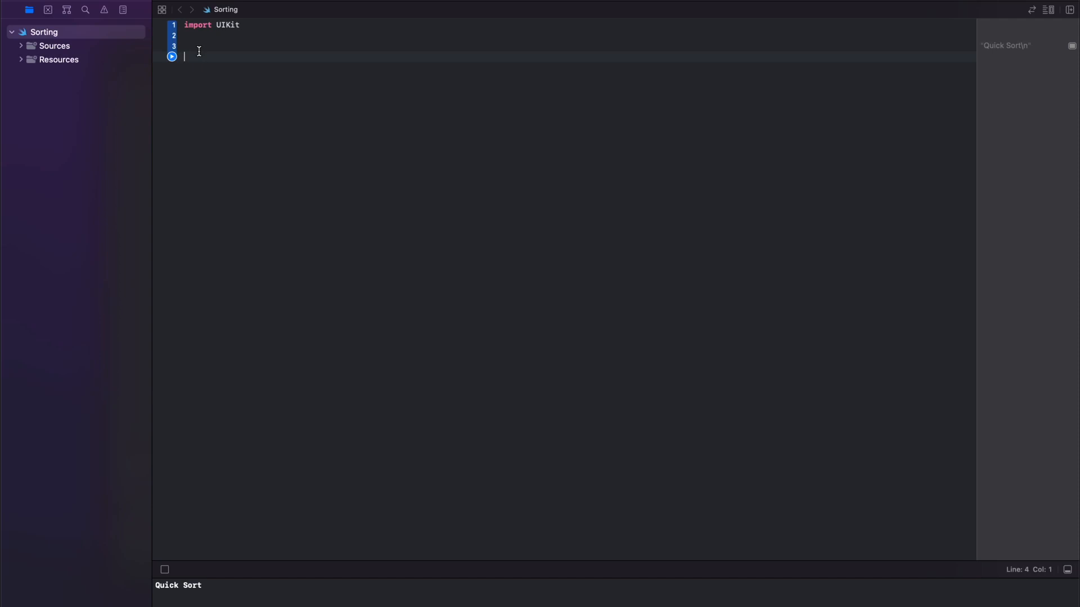
Step: Declare let unsortedArray = [35, 40, 50, 20, 80, 90, 45, 10]
{"action": "type", "text": "let"}
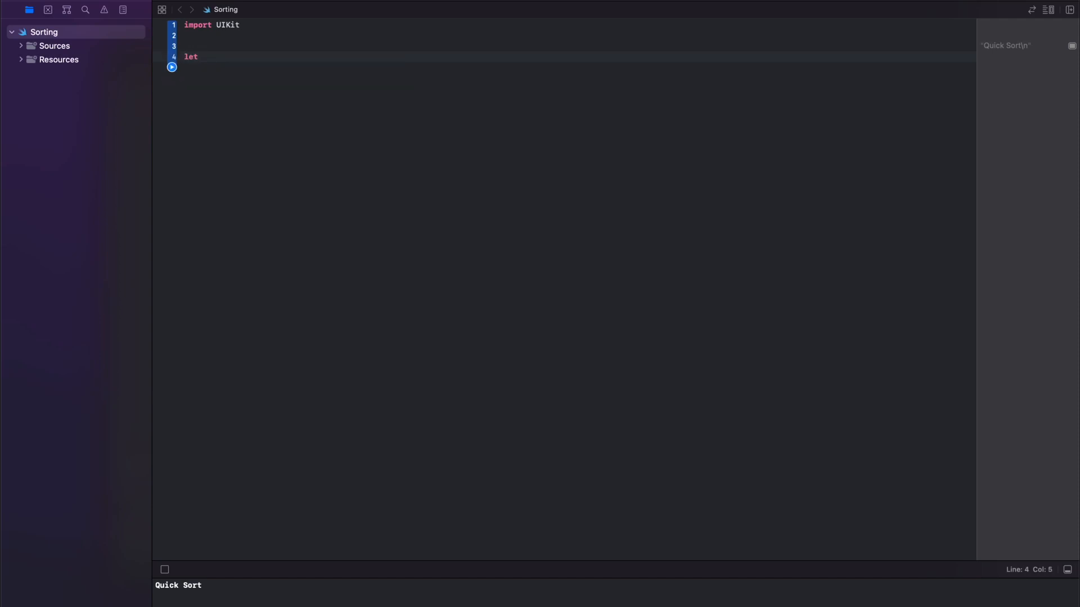
{"action": "type", "text": "unsortedArray ="}
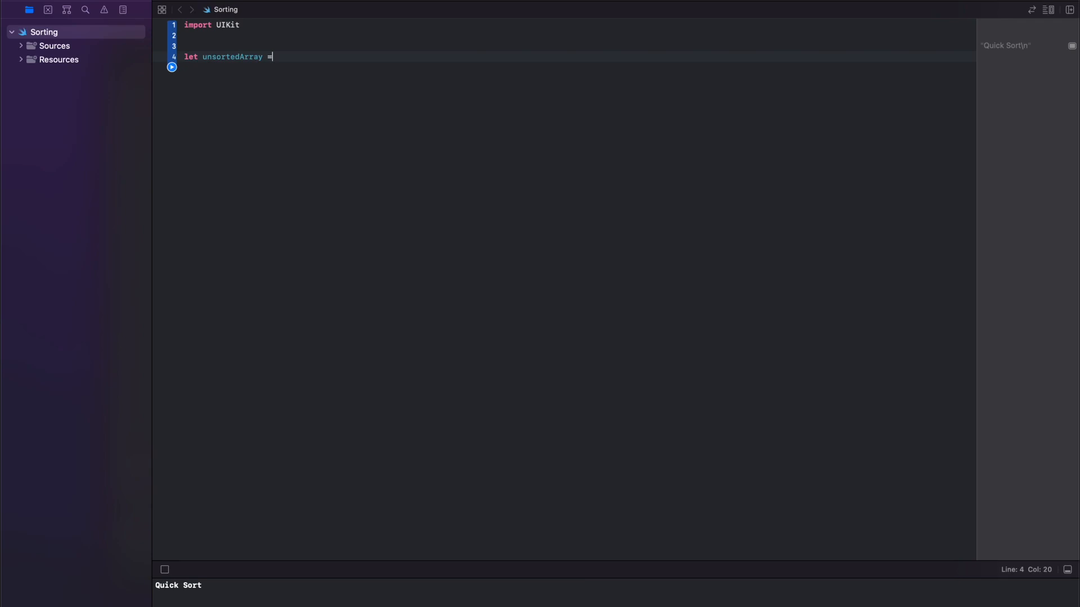
{"action": "type", "text": "[35, 40, 50, 20,]"}
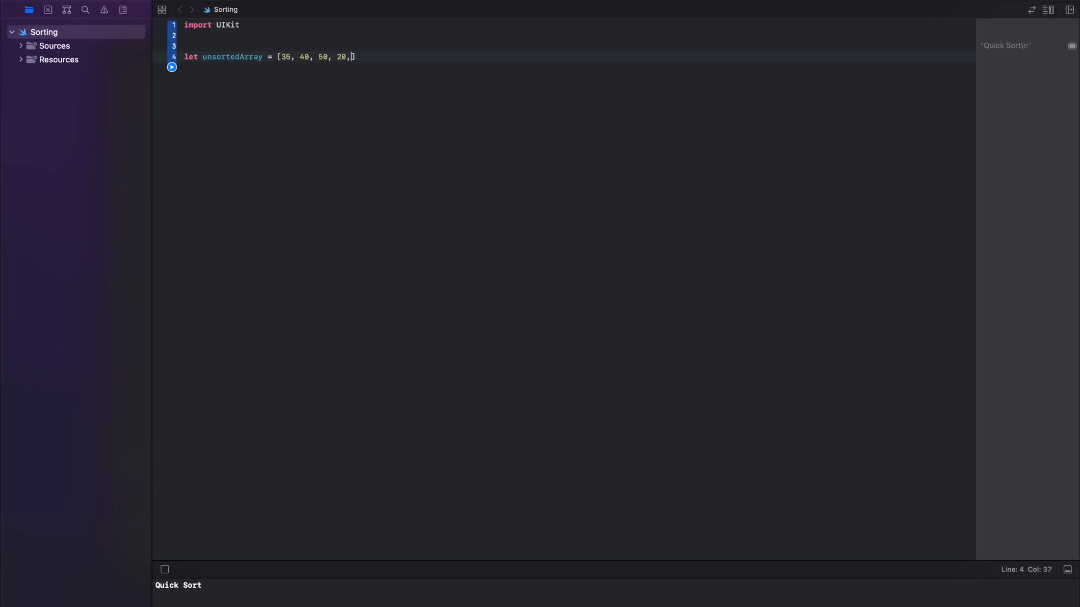
{"action": "type", "text": "80, 90, 45, 10]"}
{"action": "type", "text": "func"}
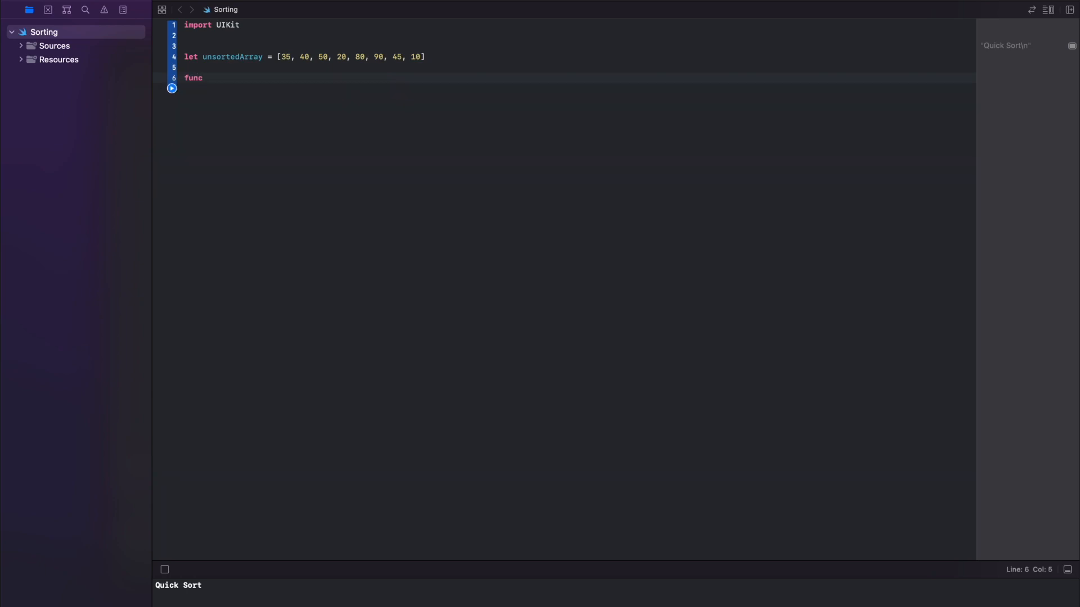
Step: Start func quickSort(arr [Int]) -> { } and begin declaring var lessVal = [Int]
{"action": "type", "text": "quick"}
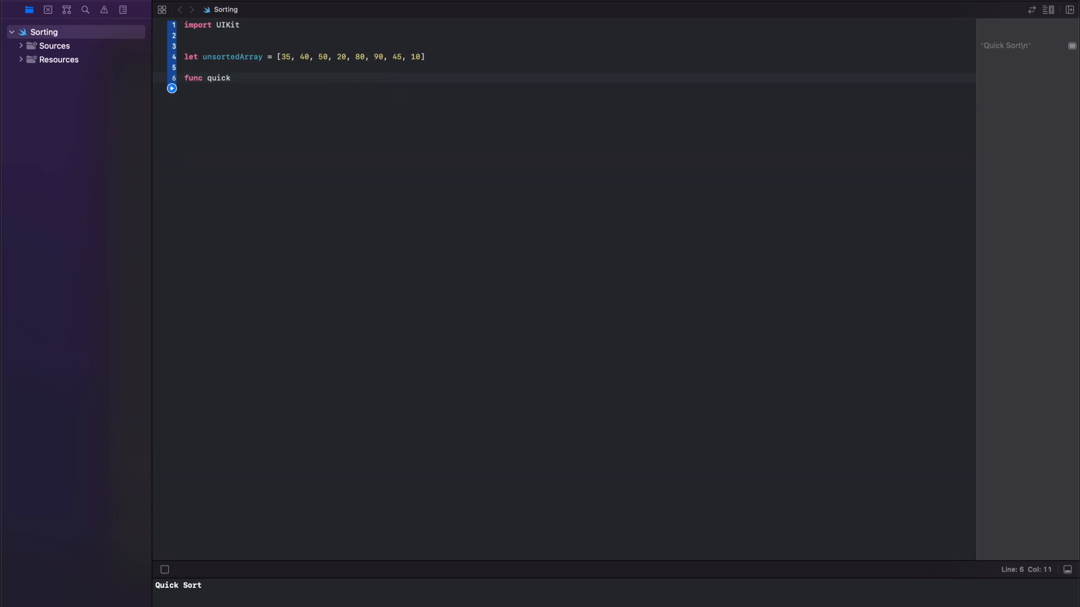
{"action": "type", "text": "Sort"}
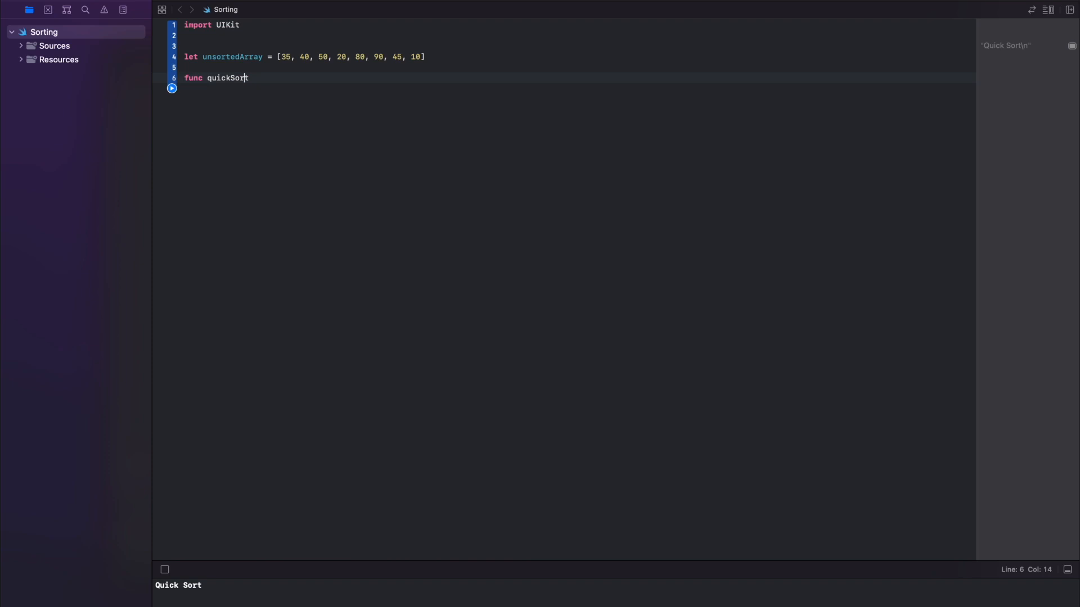
{"action": "type", "text": "() {}"}
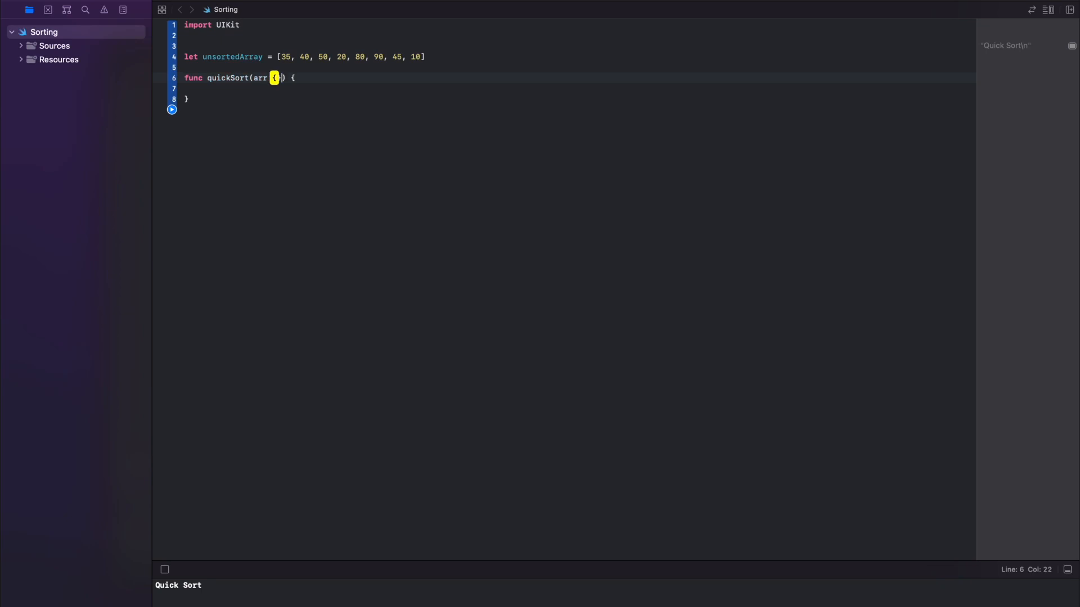
{"action": "type", "text": "[Int]"}
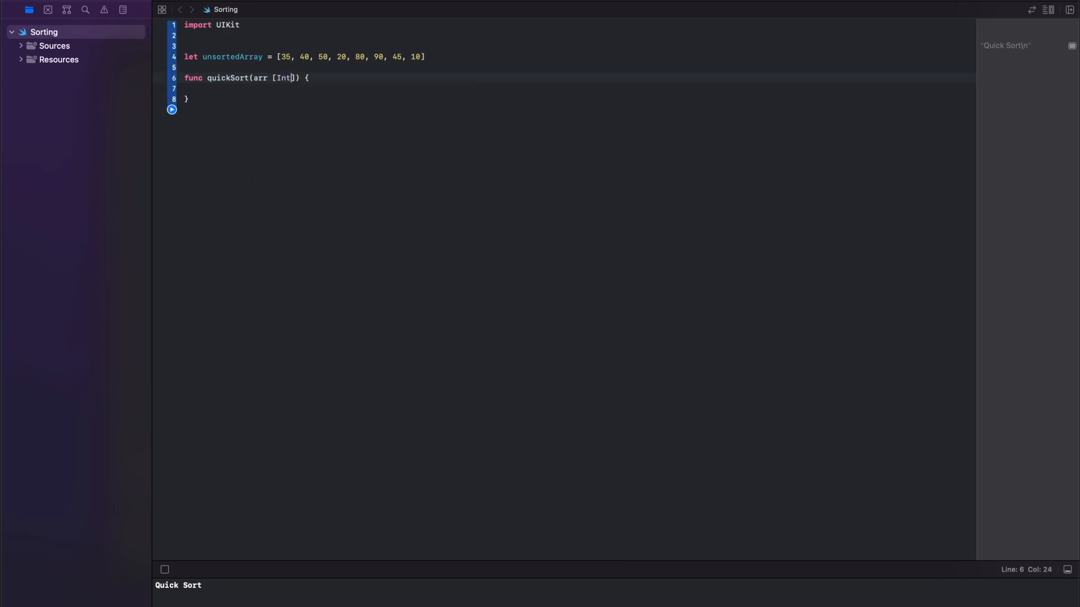
{"action": "type", "text": "->"}
{"action": "type", "text": "v"}
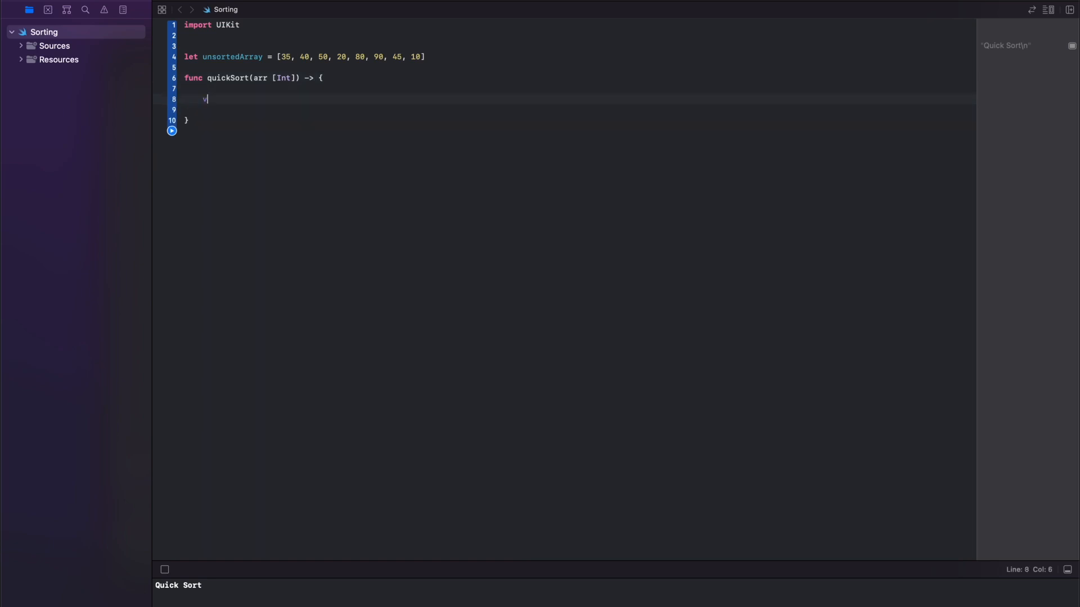
{"action": "type", "text": "ar lessVal"}
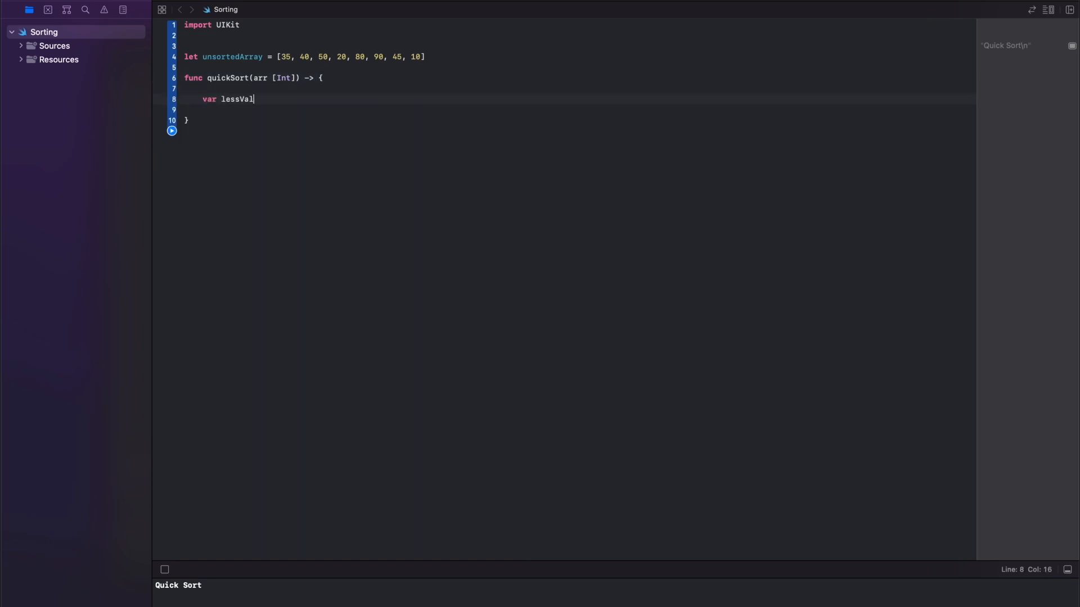
{"action": "type", "text": "= [Int]("}
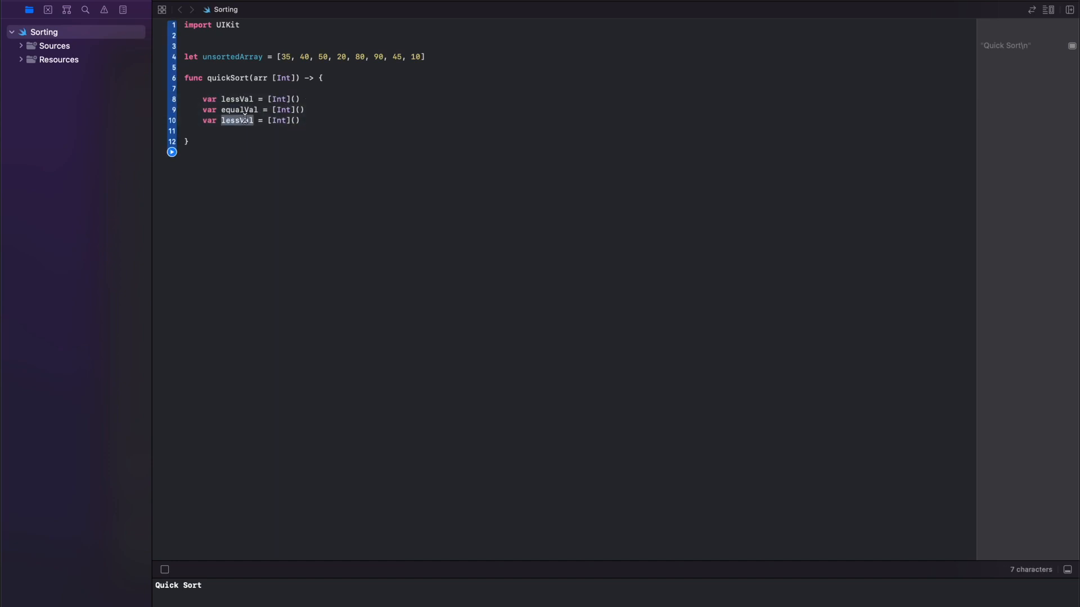
Step: Add the greaterVal array, fix the signature to arr: [Int] -> [Int], and return arr
{"action": "type", "text": "greaterVal"}
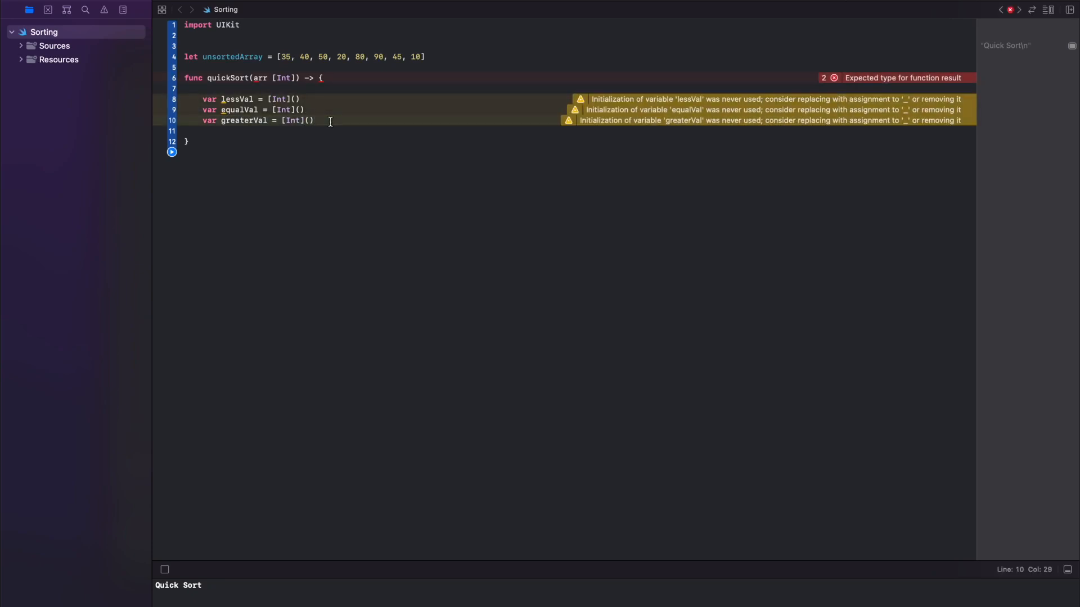
{"action": "mouse_move", "coordinate": [532, 190]}
{"action": "type", "text": "["}
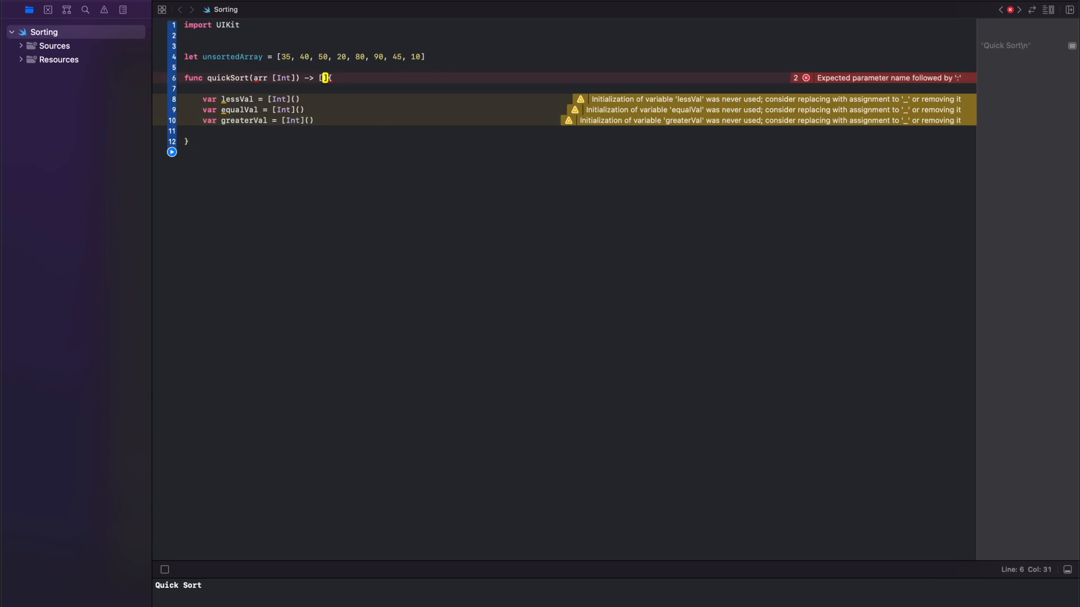
{"action": "type", "text": ":"}
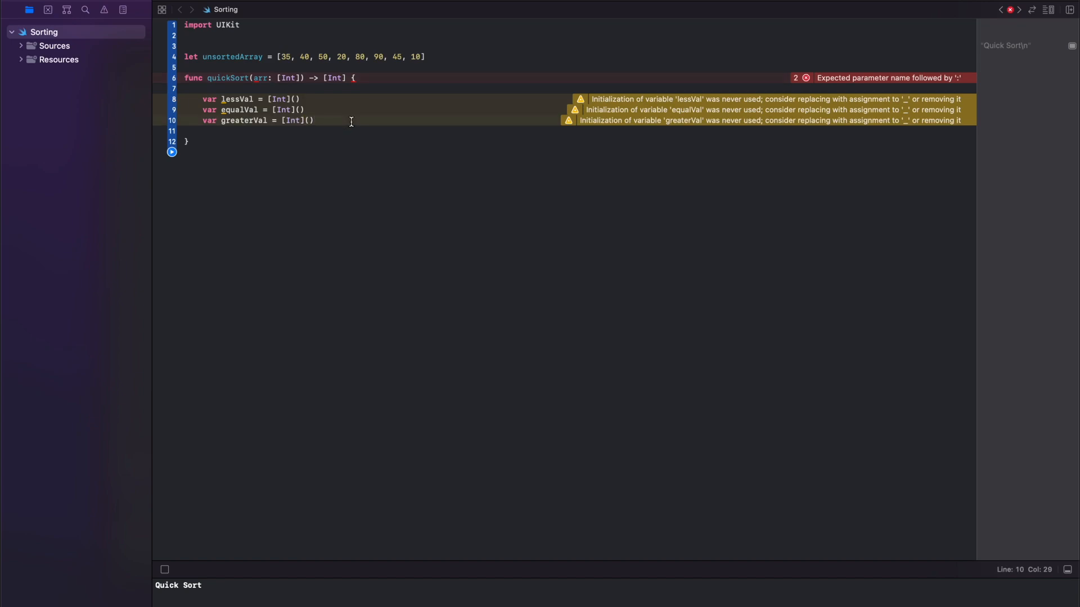
{"action": "type", "text": "return"}
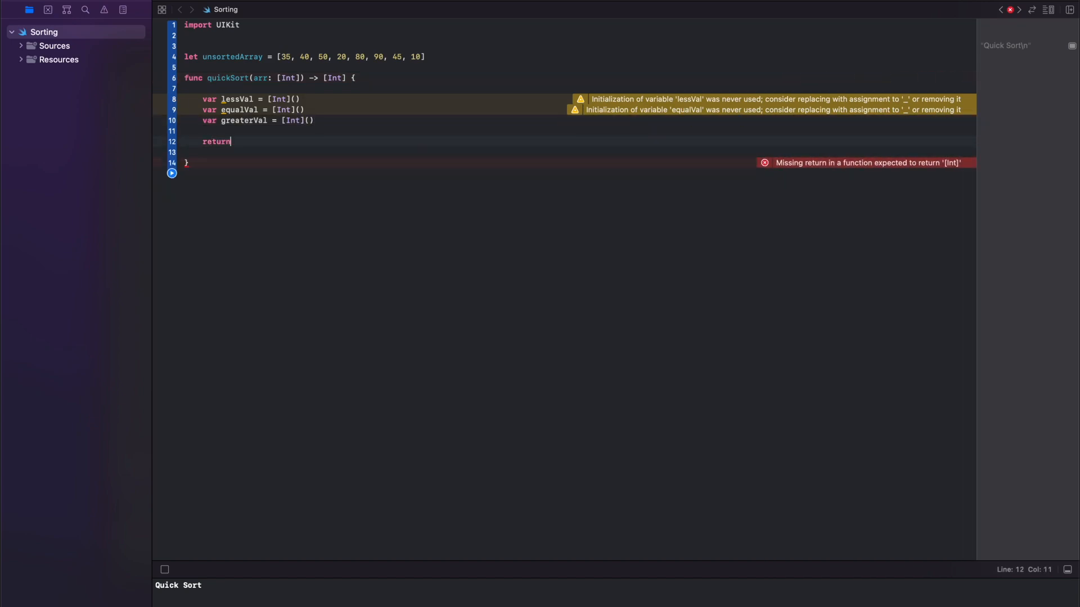
{"action": "type", "text": "arr"}
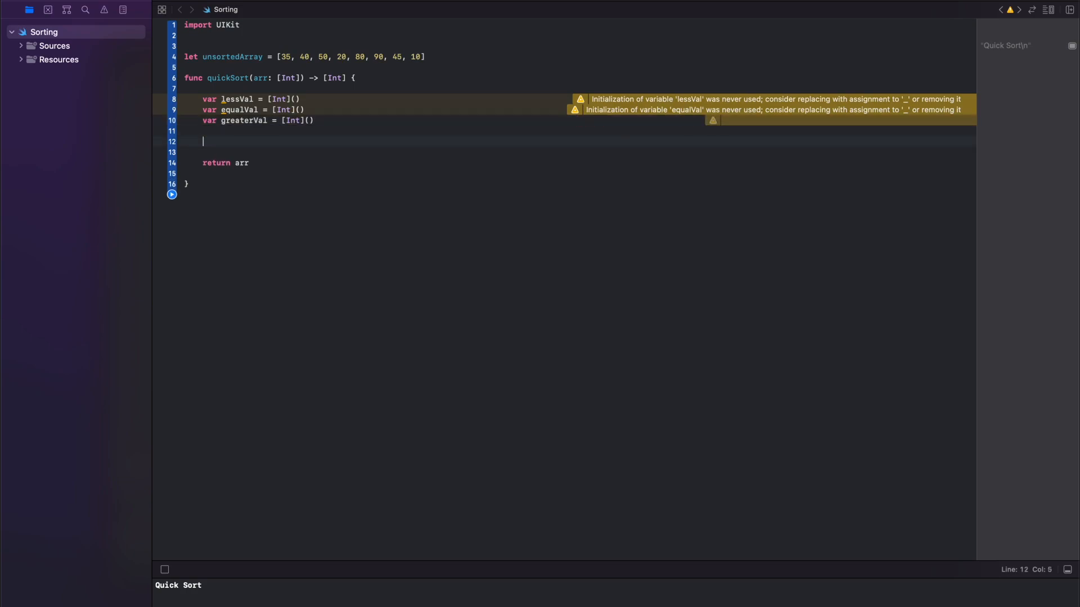
Step: Add if arr.count > 1 { let pivotVal = arr[0] } and begin a // pivot value comment
{"action": "type", "text": "if arr"}
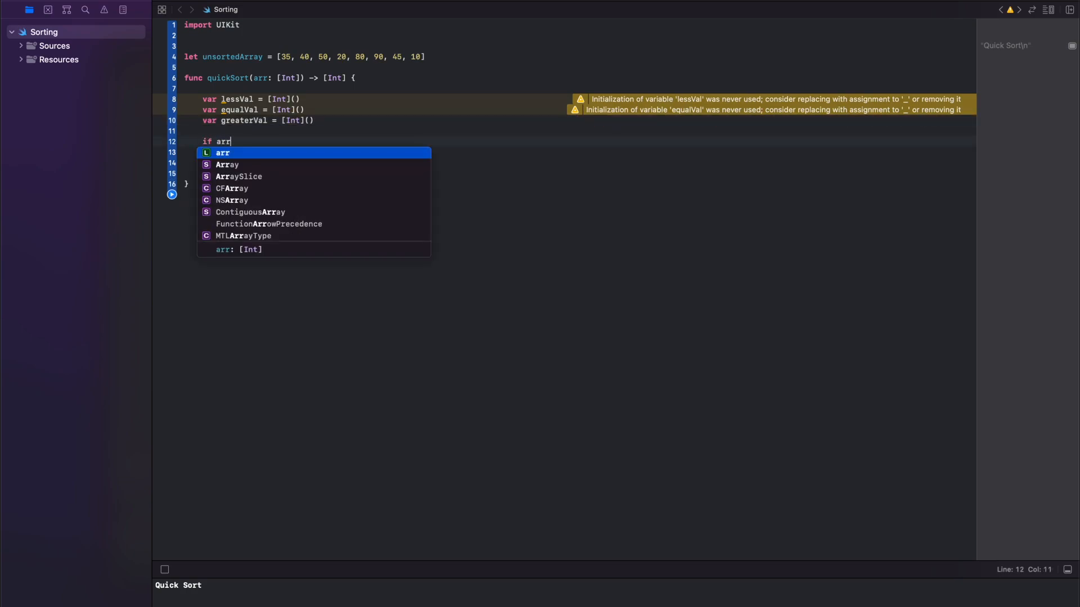
{"action": "type", "text": ".count > 1 {"}
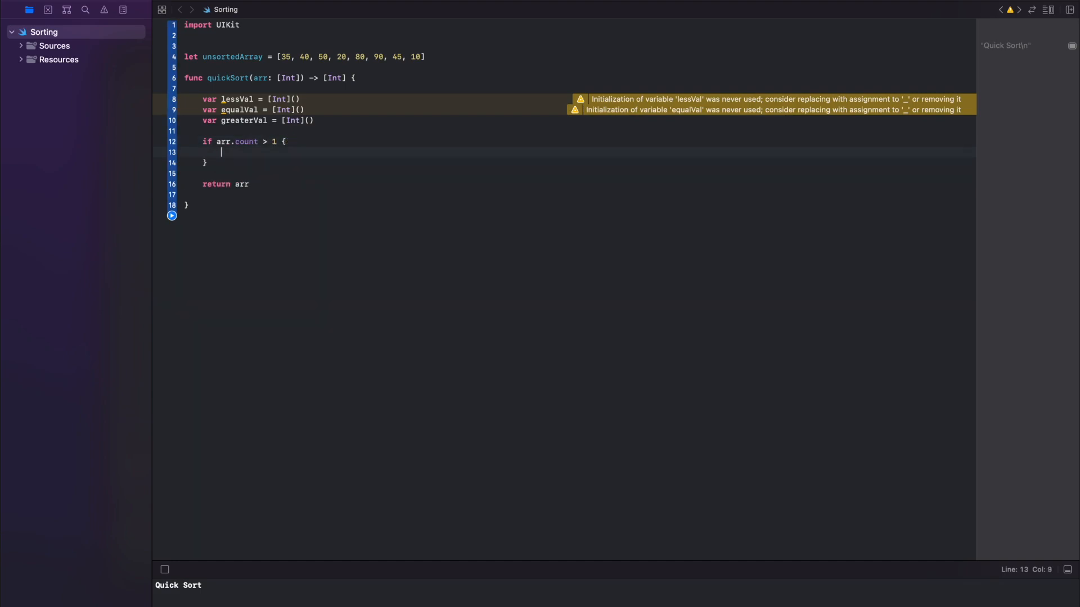
{"action": "type", "text": "let pivo"}
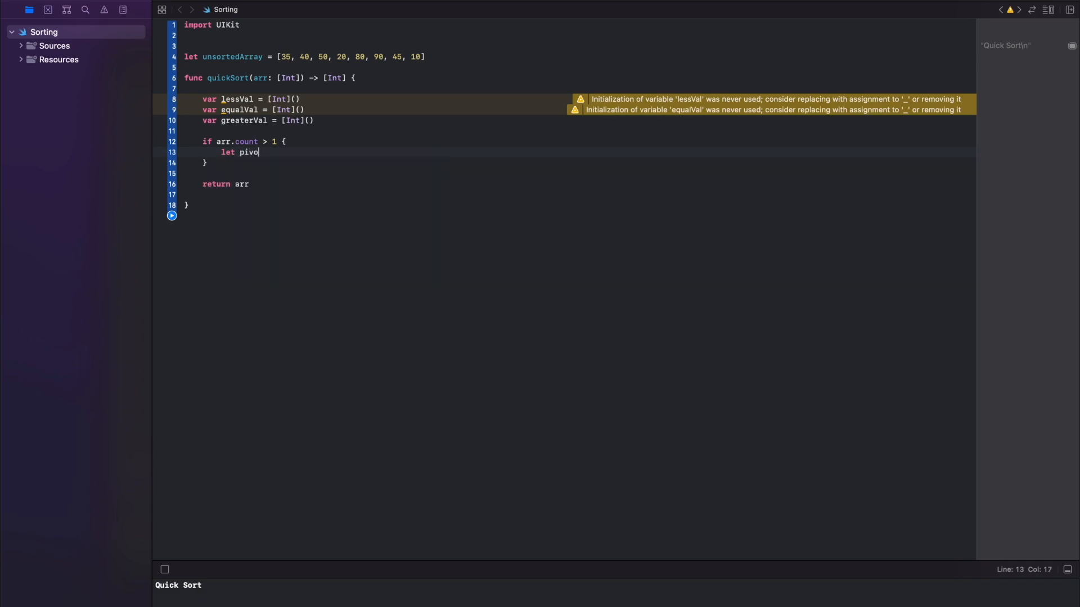
{"action": "type", "text": "tVal ="}
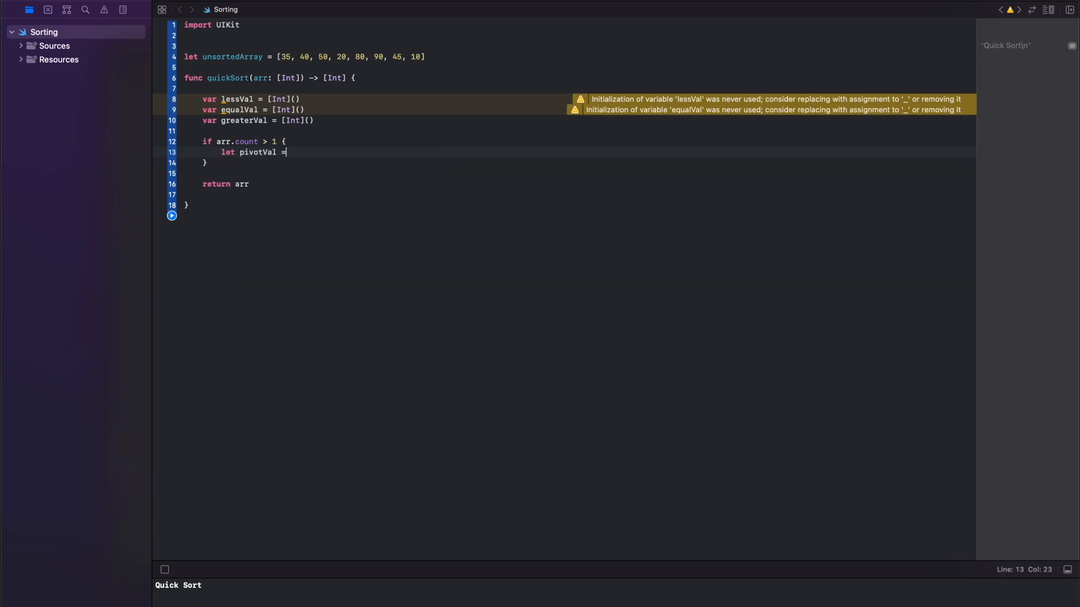
{"action": "type", "text": "arr["}
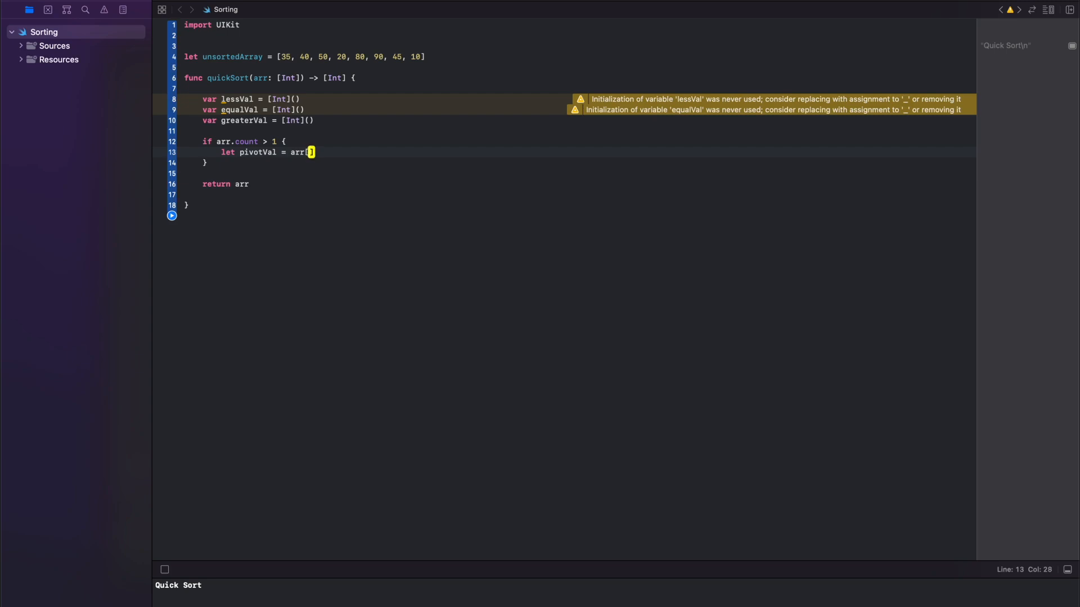
{"action": "type", "text": "0]"}
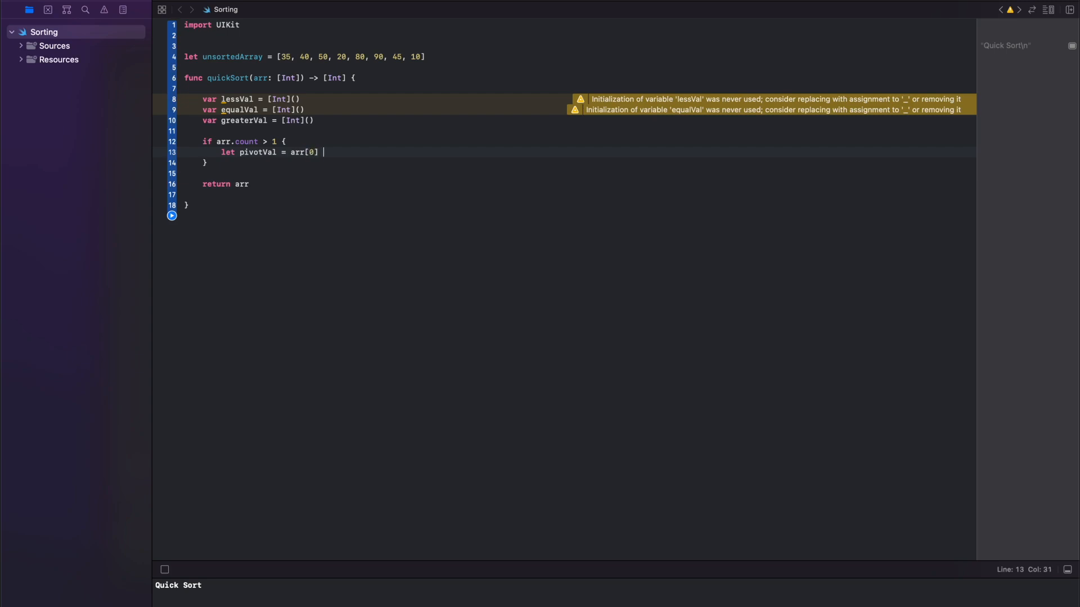
{"action": "type", "text": "// pivot value can be any"}
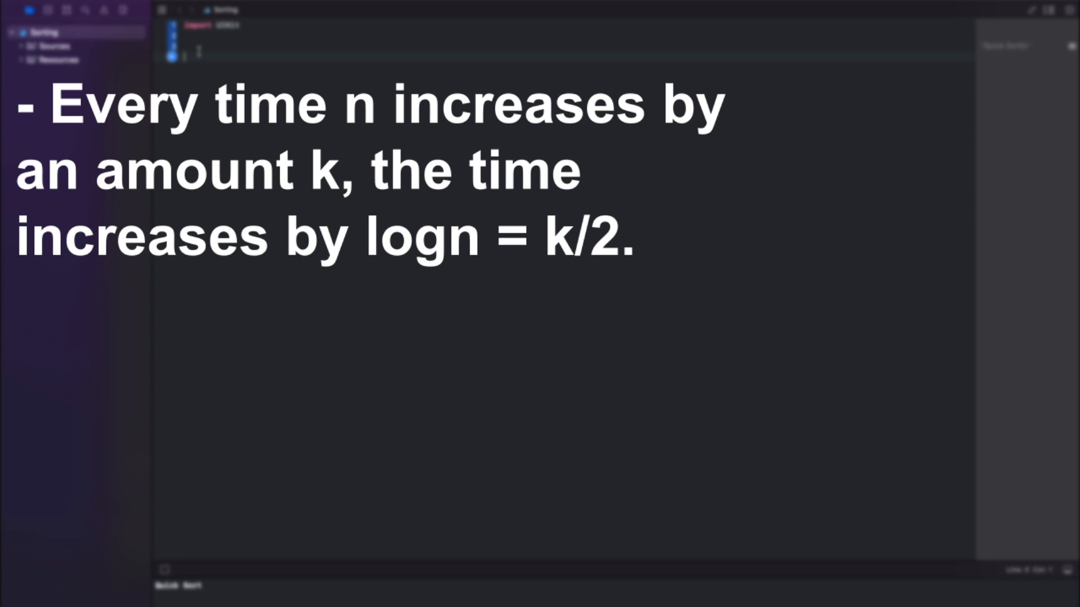
Step: Finish the pivot comment explaining any array value could be the pivot, index 0 chosen here
{"action": "type", "text": "- n*logn = n * k/2"}
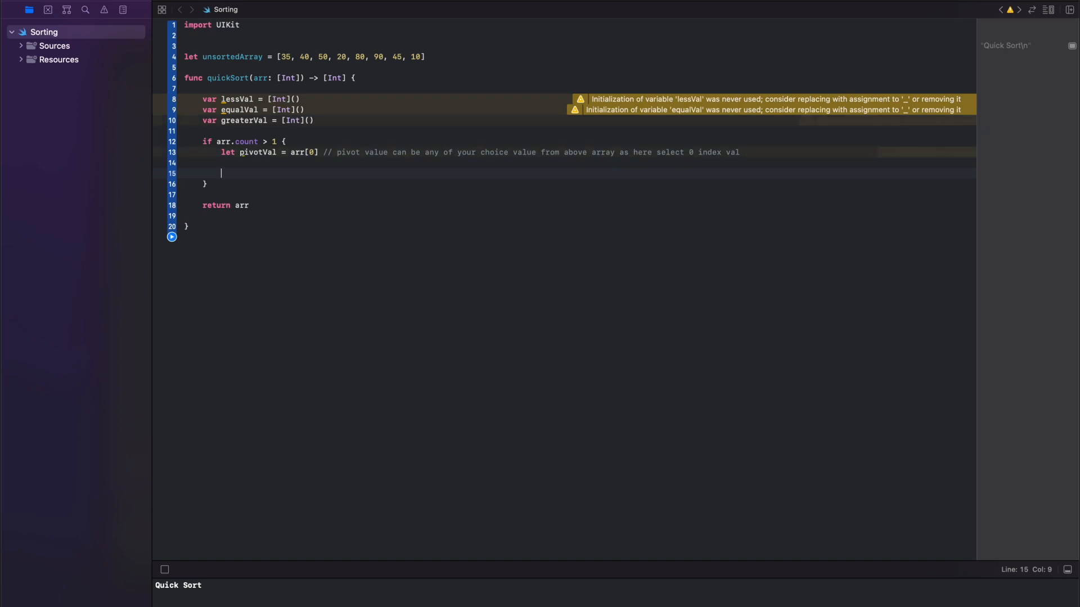
Step: Loop for x in arr, appending x to lessVal when x < pivotVal and equalVal when x == pivotVal
{"action": "type", "text": "for x in arr {"}
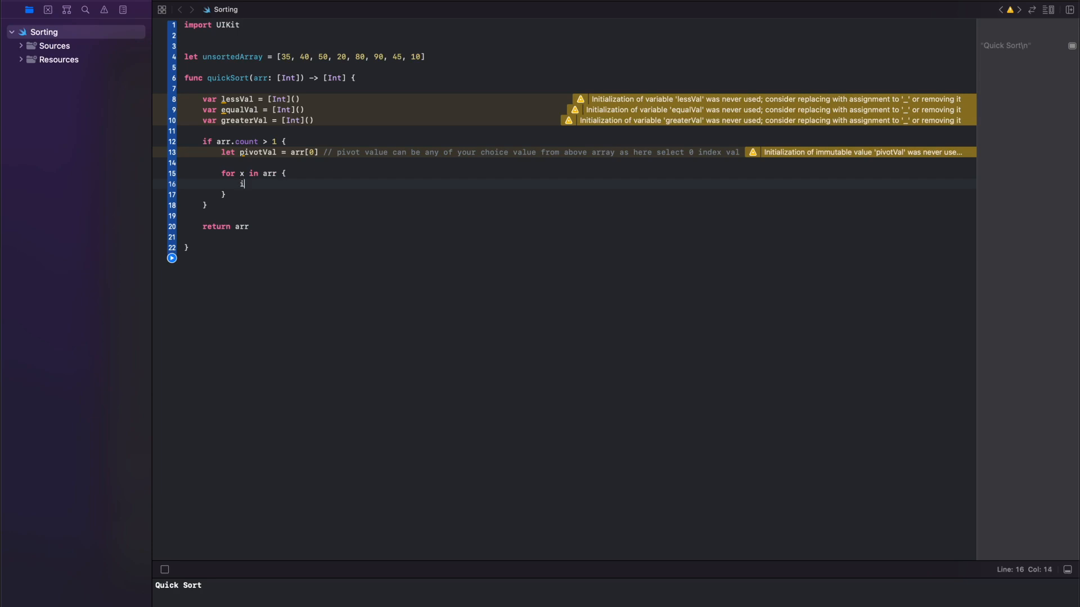
{"action": "type", "text": "f x < p"}
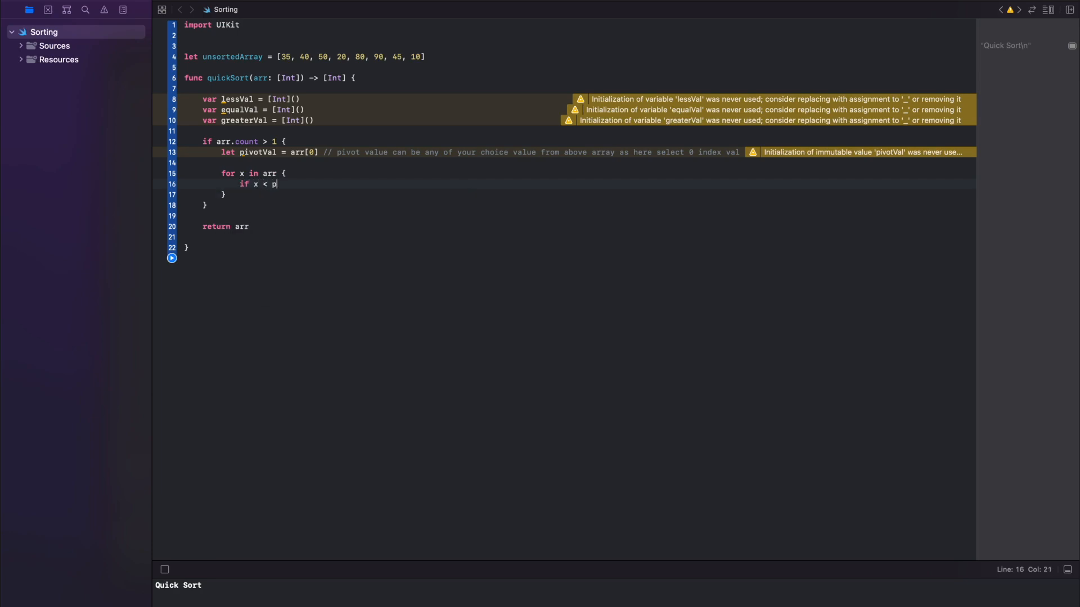
{"action": "type", "text": "ivotVal {"}
{"action": "type", "text": "if x"}
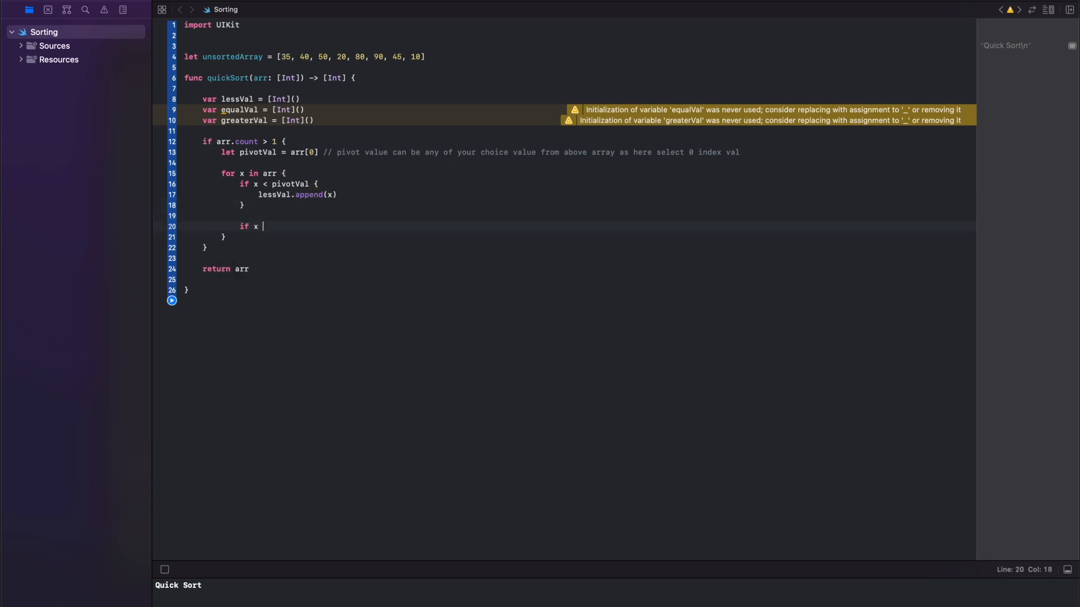
{"action": "type", "text": "== pivotVal {"}
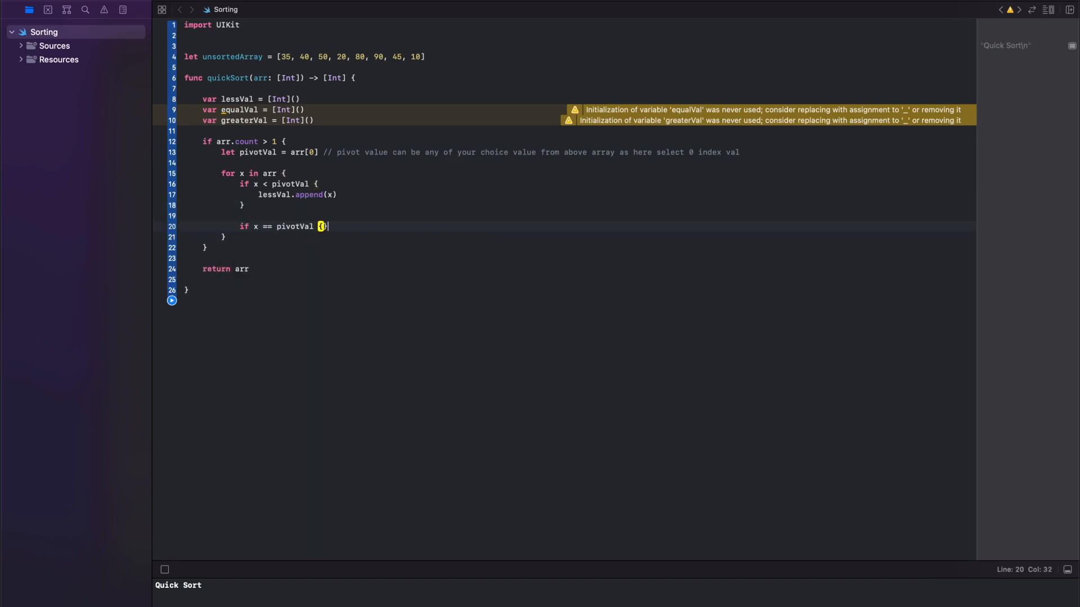
{"action": "type", "text": "equalVal.append(x"}
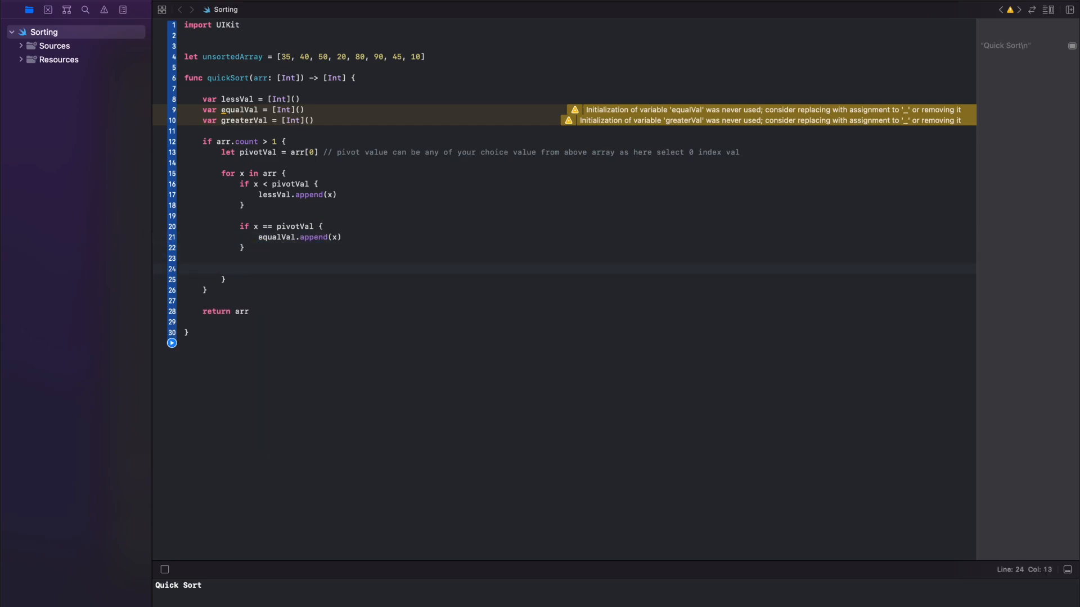
Step: Append x to greaterVal when x > pivotVal
{"action": "type", "text": "if x > pivotVal"}
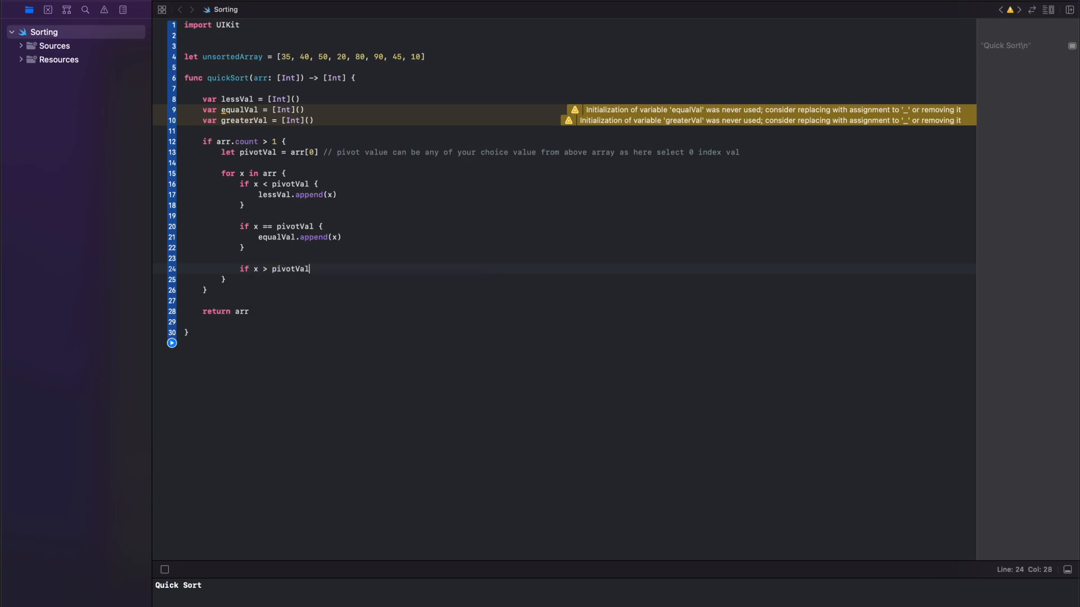
{"action": "type", "text": "{"}
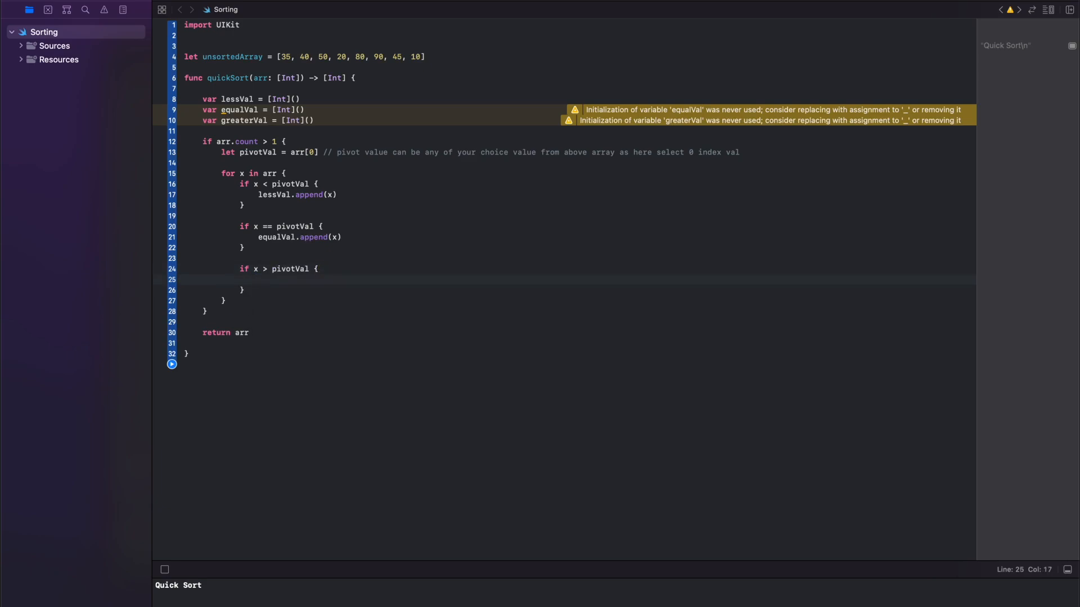
{"action": "type", "text": "greaterVal.append(x"}
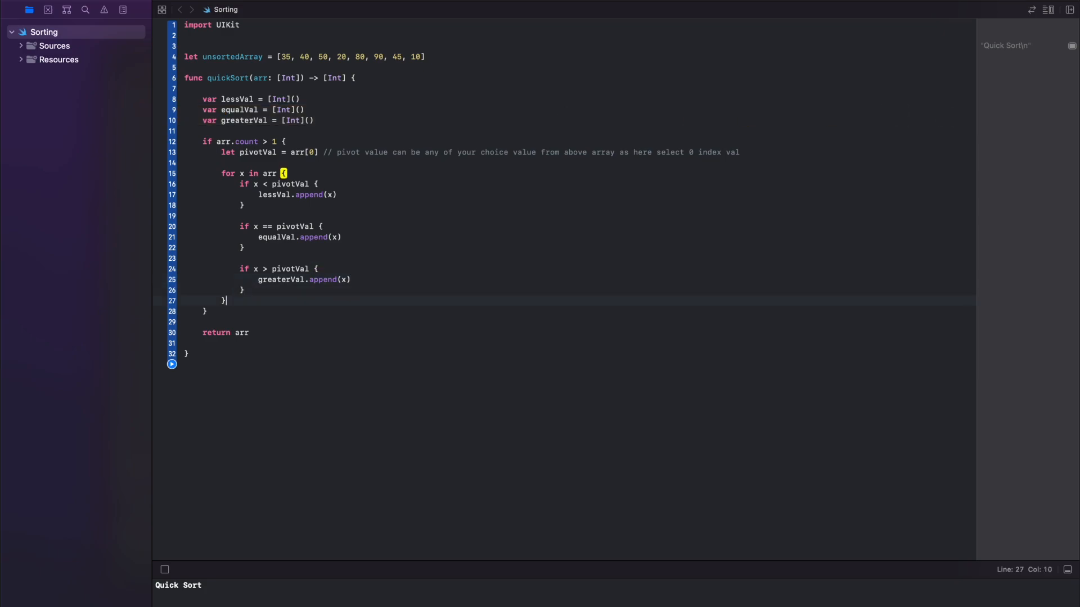
Step: Write return quickSort(arr: lessVal) + equalVal + quickSort(arr: greaterVal)
{"action": "type", "text": "return (quickSort(arr: arr:"}
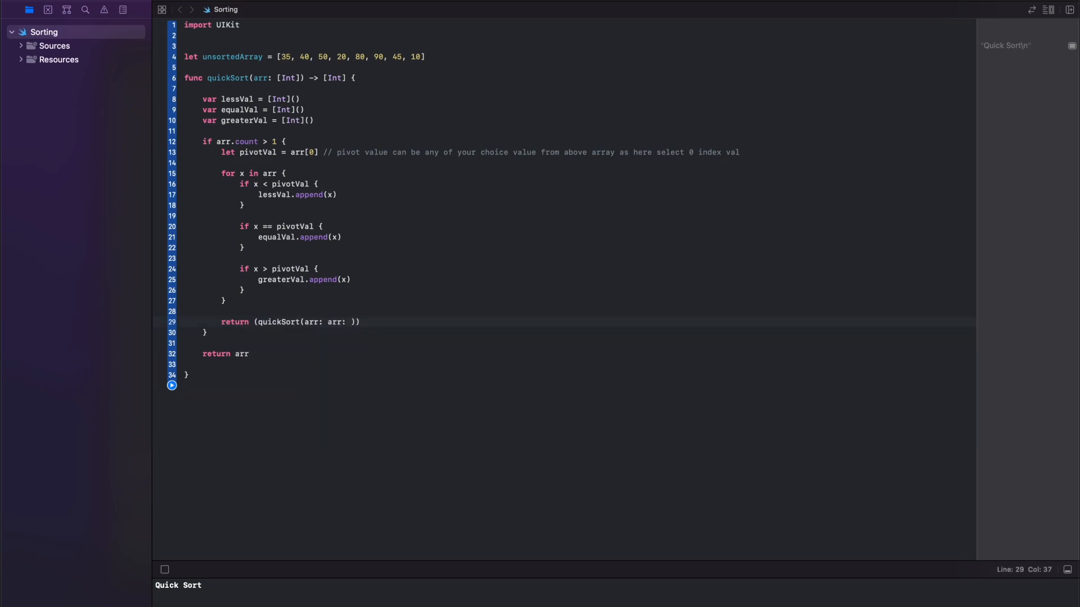
{"action": "type", "text": "lessVal+"}
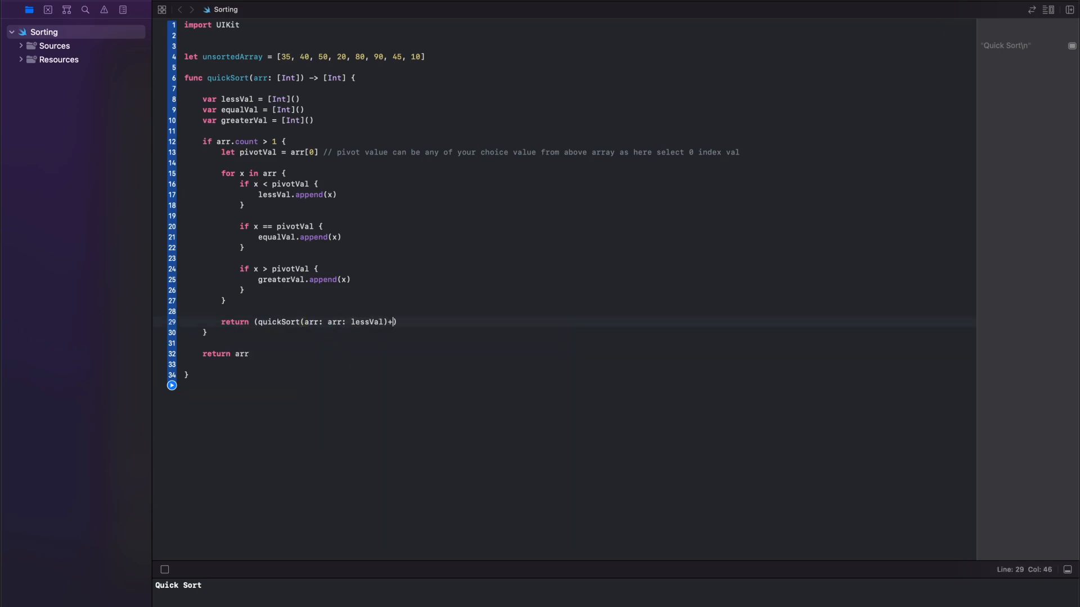
{"action": "type", "text": "equalVal"}
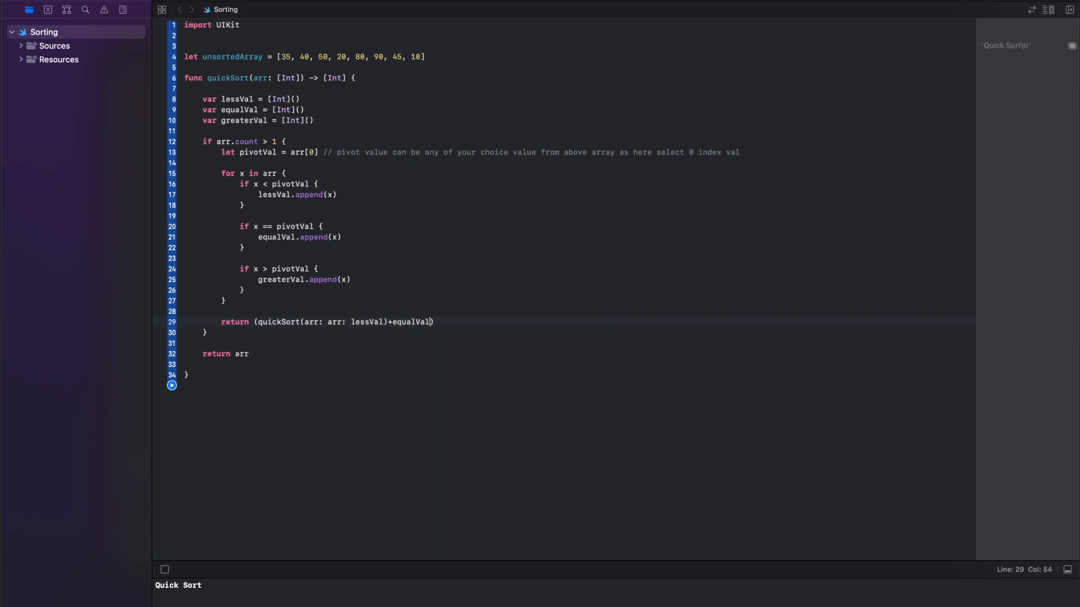
{"action": "type", "text": "+quickSort(arr: (arr"}
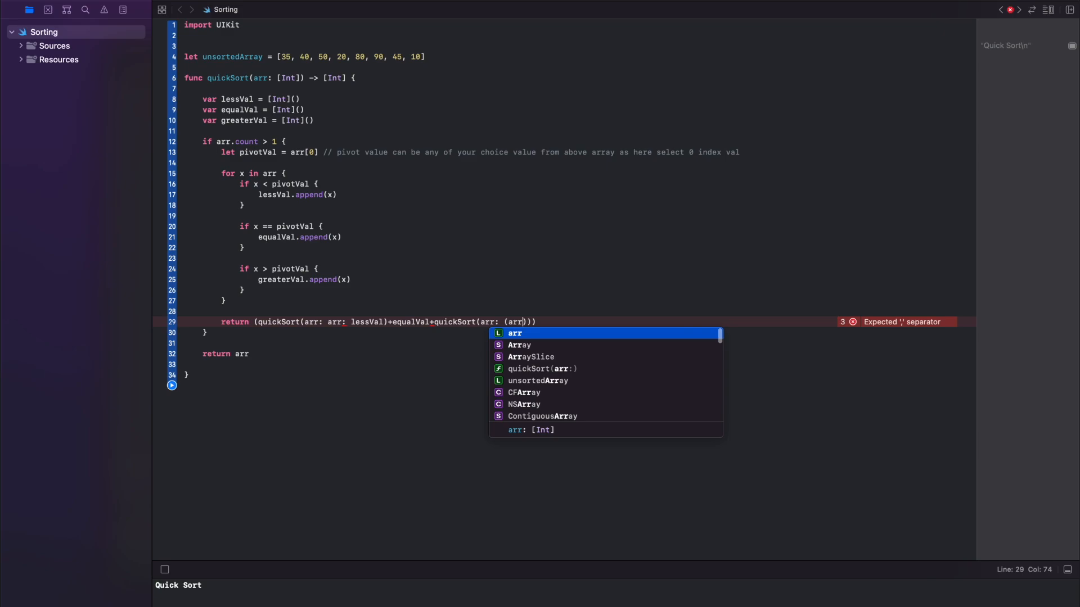
{"action": "type", "text": ":greaterVal"}
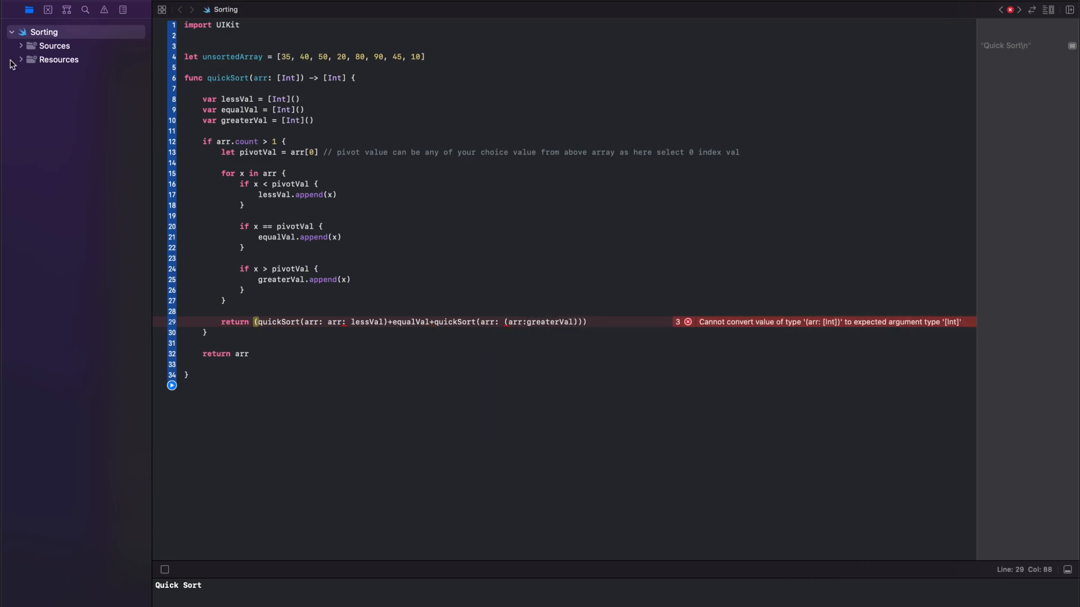
Step: Correct the recursive calls' argument labels so the return line compiles without errors
{"action": "left_click", "coordinate": [319, 322]}
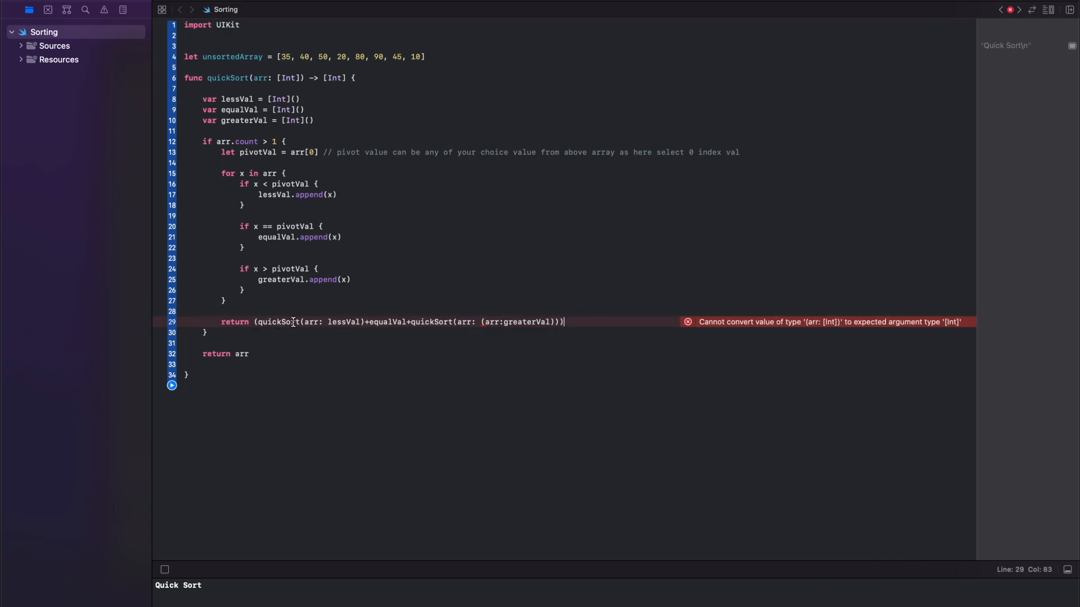
{"action": "mouse_move", "coordinate": [453, 322]}
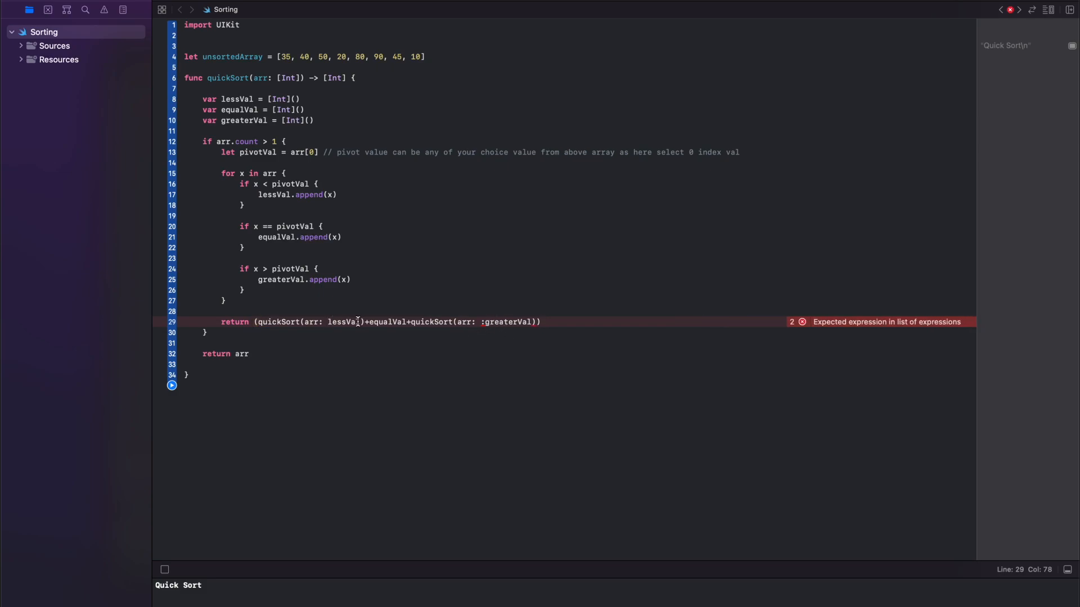
{"action": "left_click", "coordinate": [374, 322]}
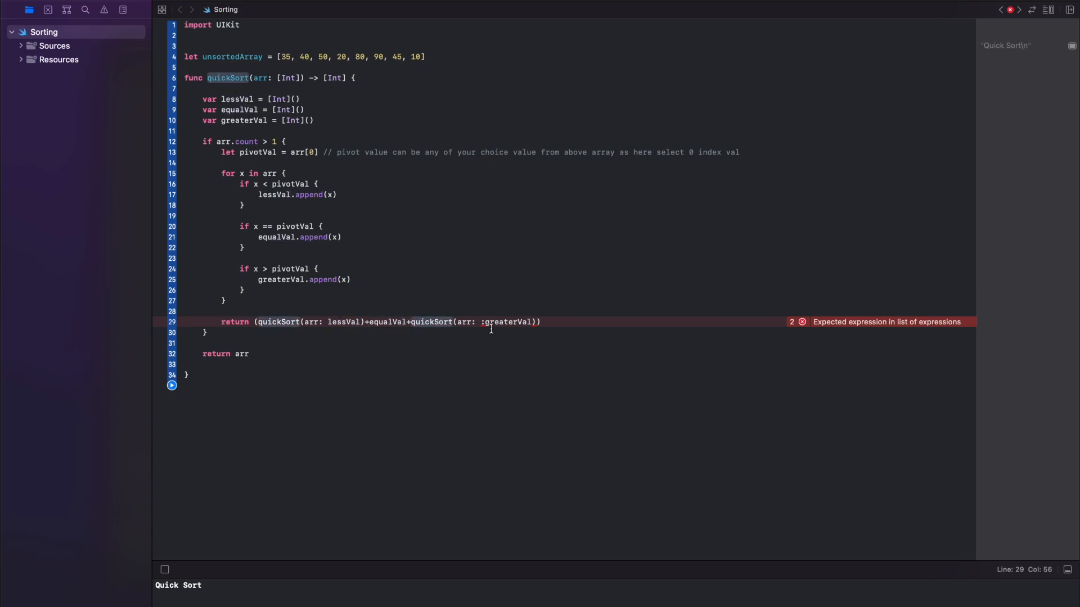
{"action": "left_click", "coordinate": [801, 322]}
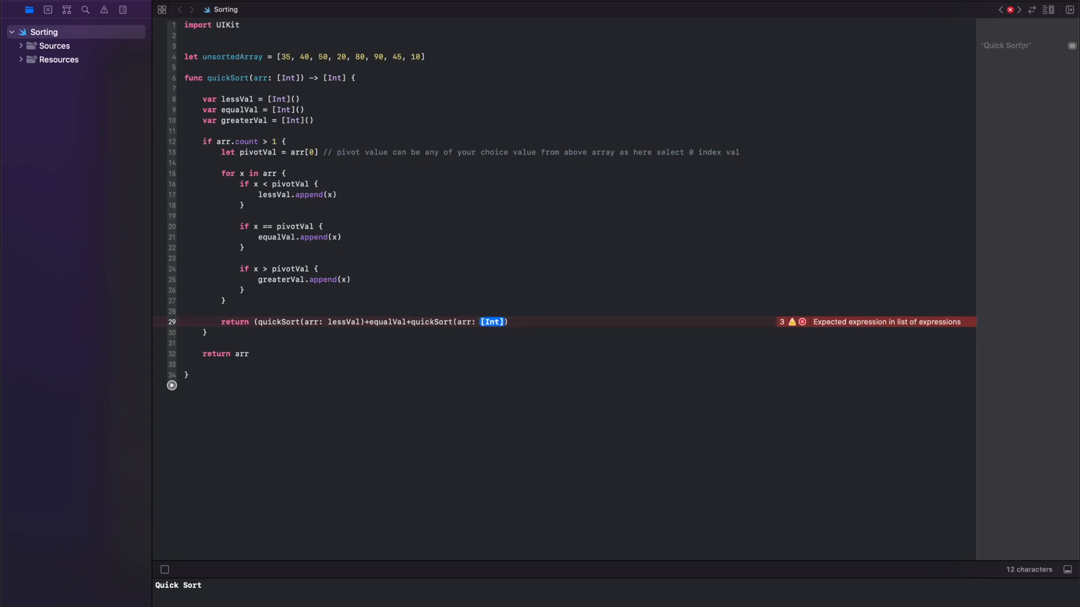
{"action": "type", "text": "greaterVal"}
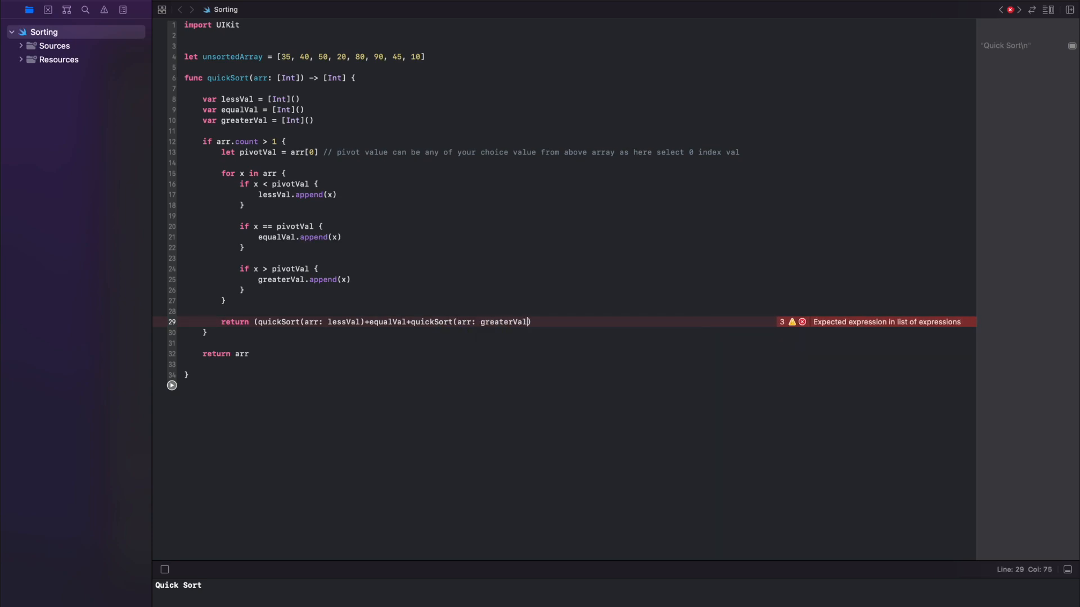
{"action": "type", "text": ")"}
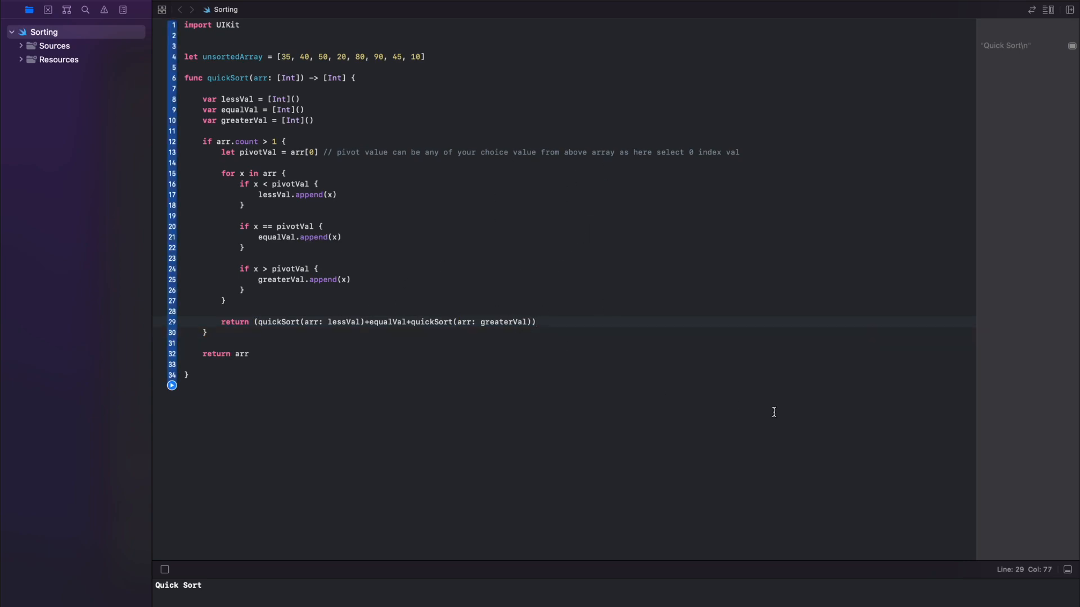
Step: Add else returning arr, a MARK calling func comment, let sortedArr = quickSort(arr: unsortedArray) and print(sortedArr)
{"action": "type", "text": "else {"}
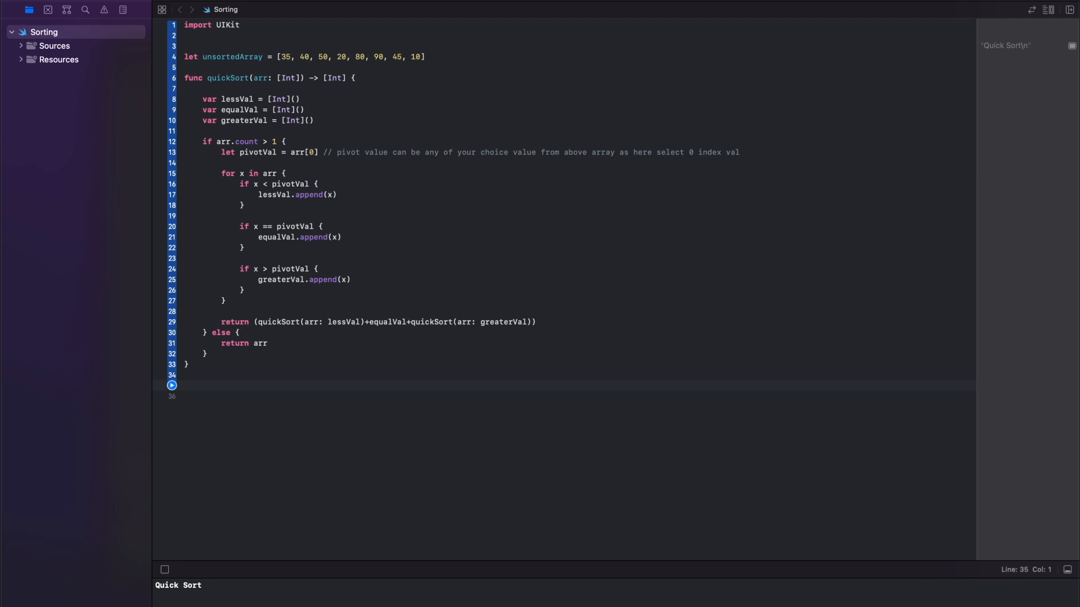
{"action": "type", "text": "MARK:- calling func"}
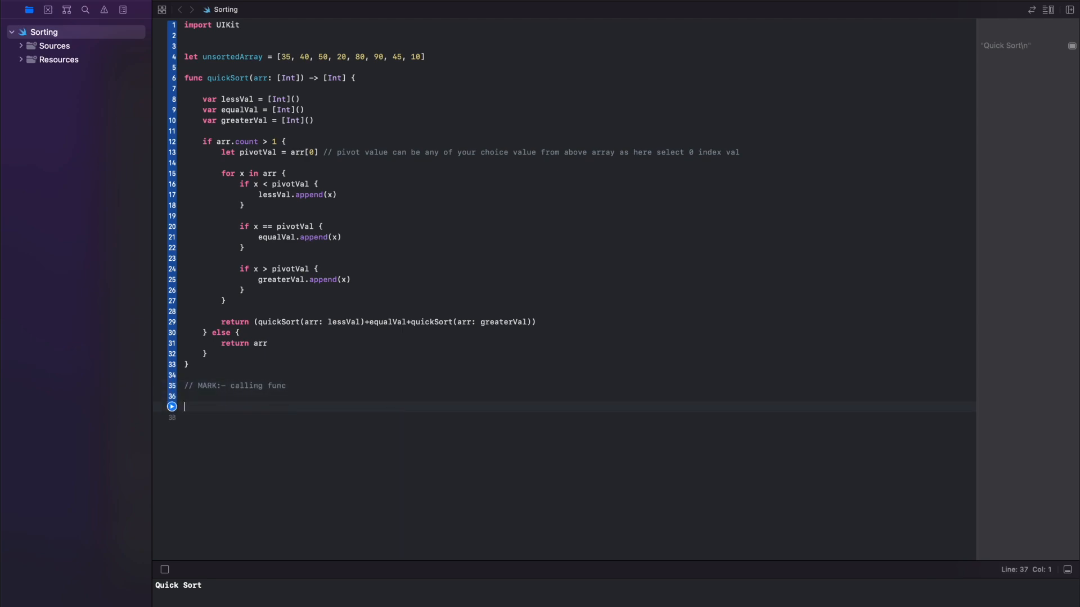
{"action": "type", "text": "let sortedArr = quickSort(arr: un"}
{"action": "left_click", "coordinate": [579, 417]}
{"action": "type", "text": "print("}
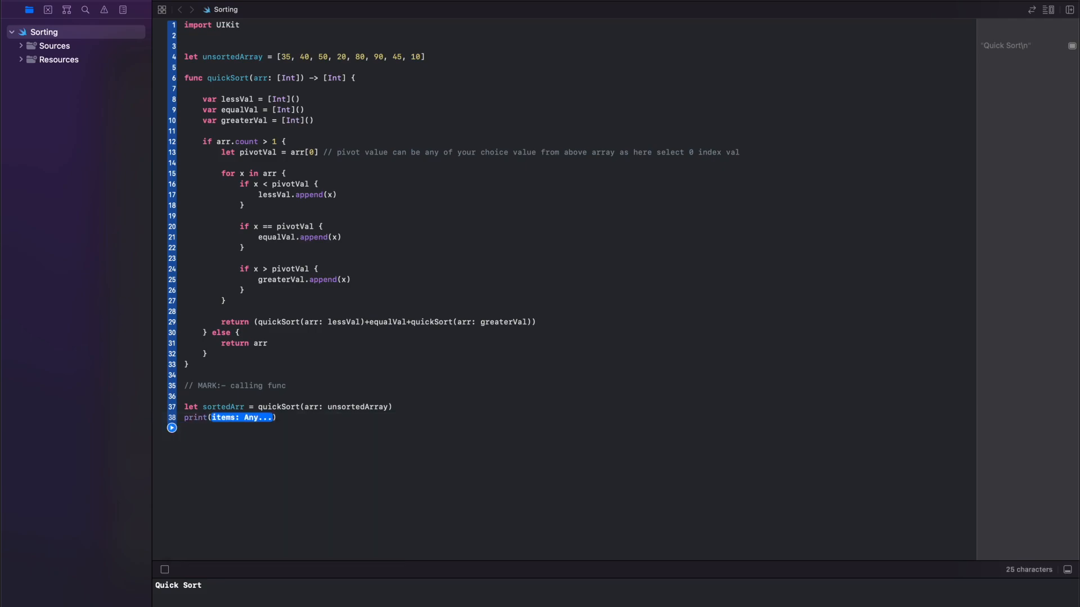
{"action": "type", "text": "sortedArr"}
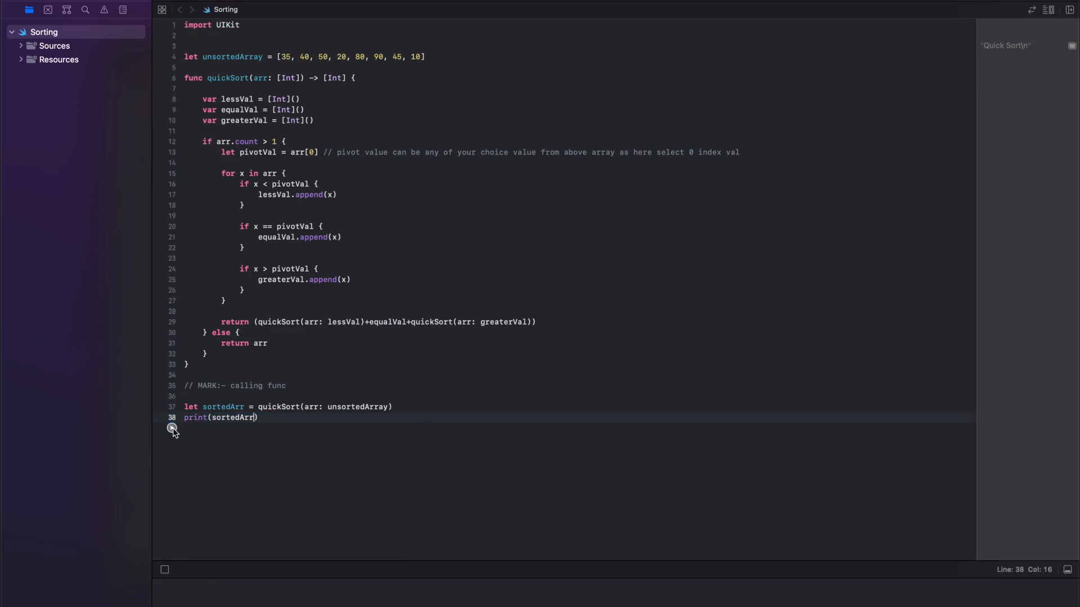
Step: Run the playground so the console prints [10, 20, 35, 40, 45, 50, 80, 90]
{"action": "left_click", "coordinate": [171, 428]}
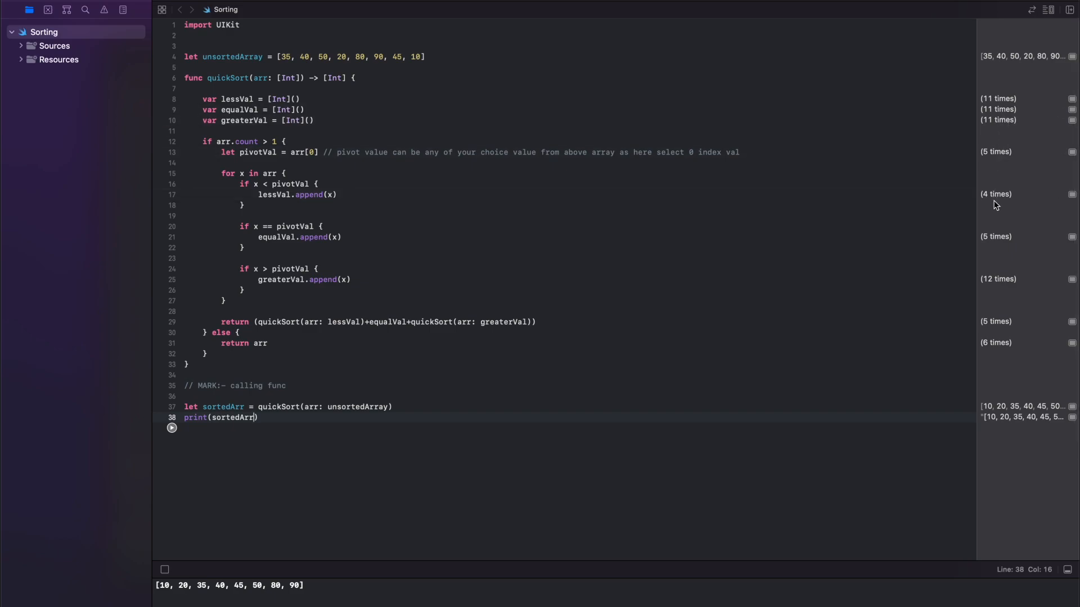
{"action": "scroll", "scroll_direction": "down", "scroll_amount": 3}
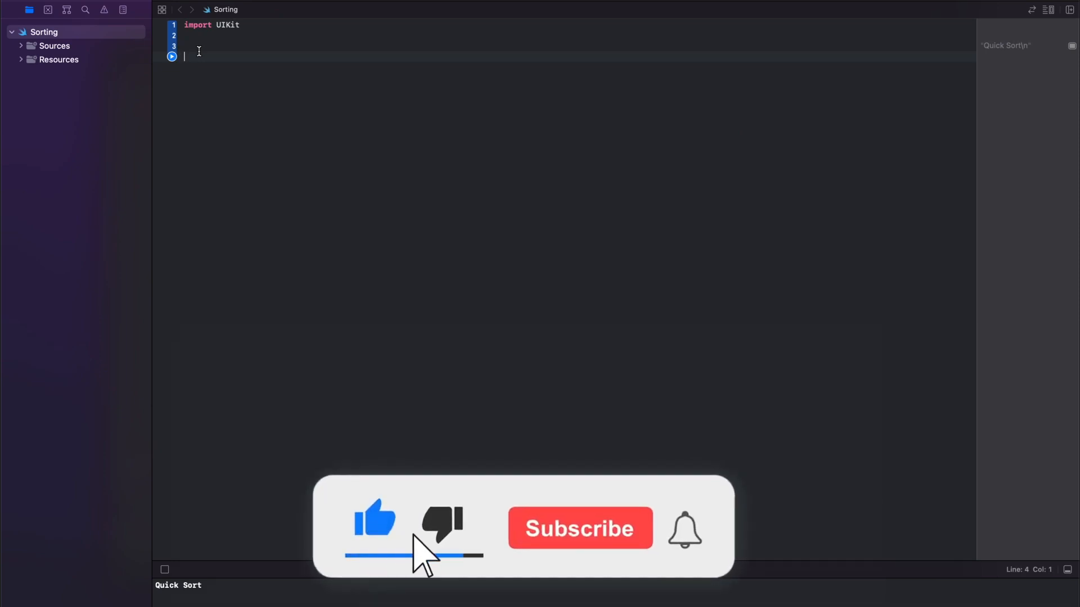
Step: Place the cursor on the empty line below import UIKit in the cleared playground
{"action": "left_click", "coordinate": [581, 529]}
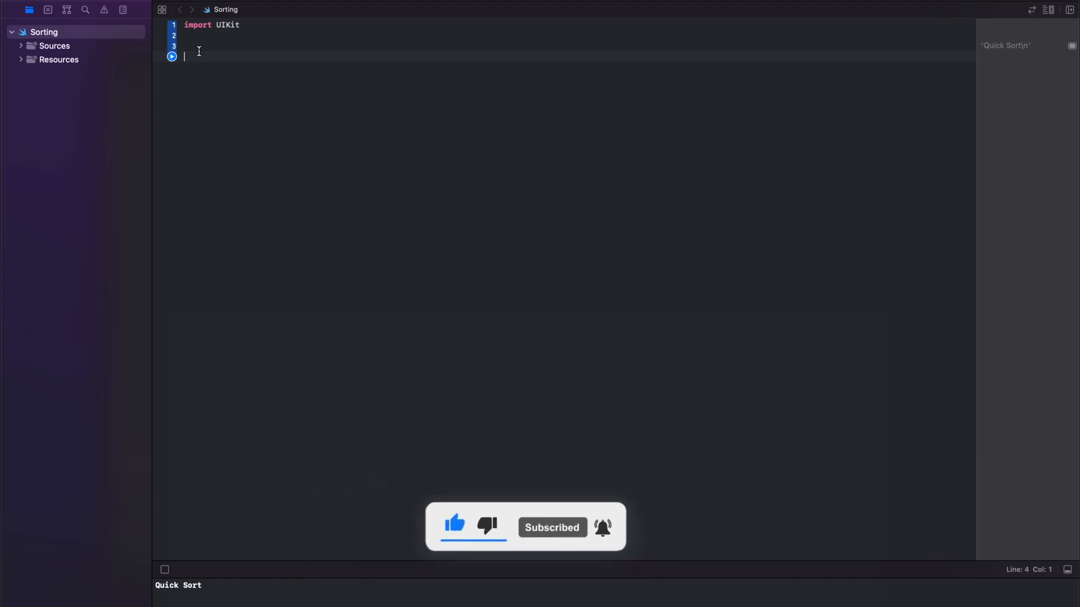